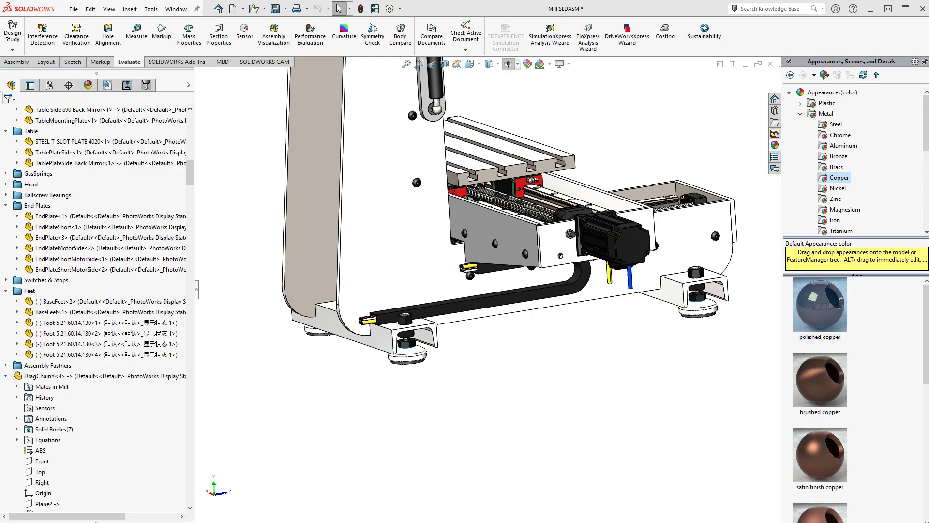
{"action": "mouse_move", "coordinate": [547, 357]}
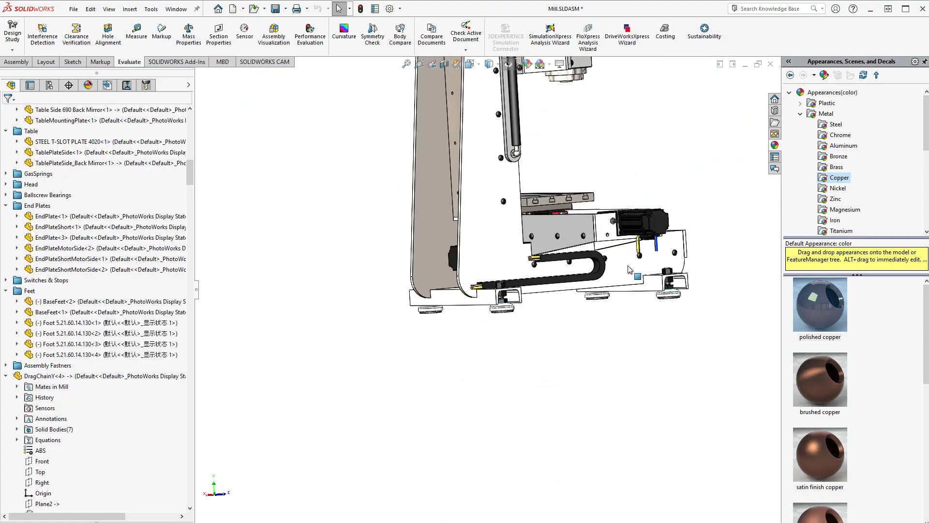
Step: Drag the mill table farther along its travel so the drag chain follows, then clear the selection
{"action": "left_click", "coordinate": [557, 219]}
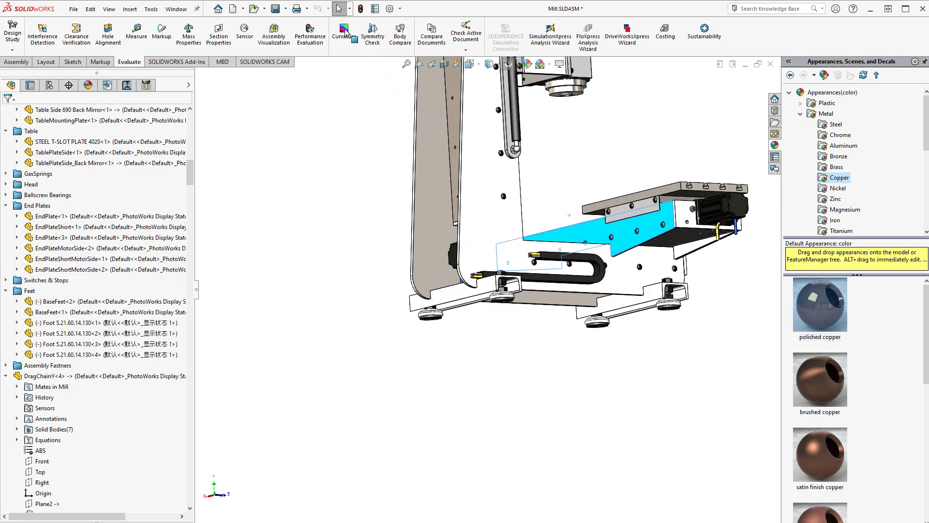
{"action": "left_click", "coordinate": [94, 109]}
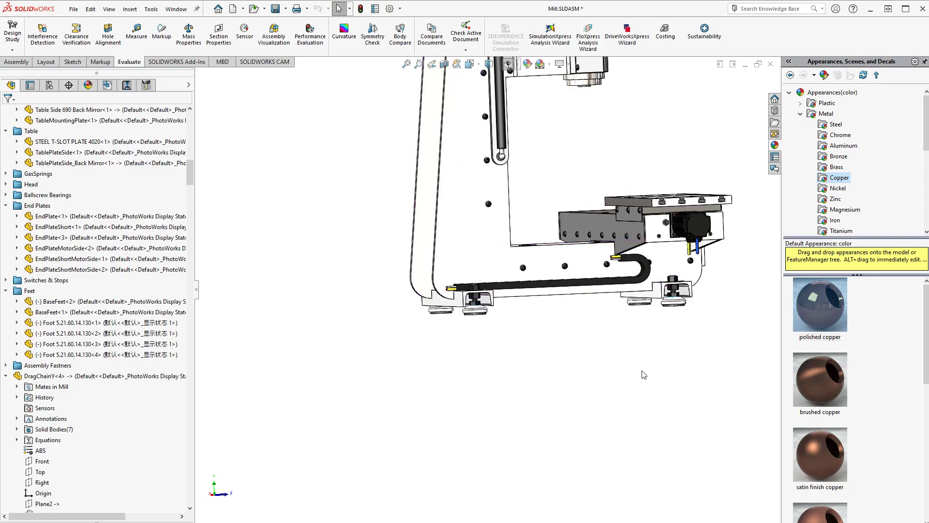
{"action": "left_click", "coordinate": [44, 376]}
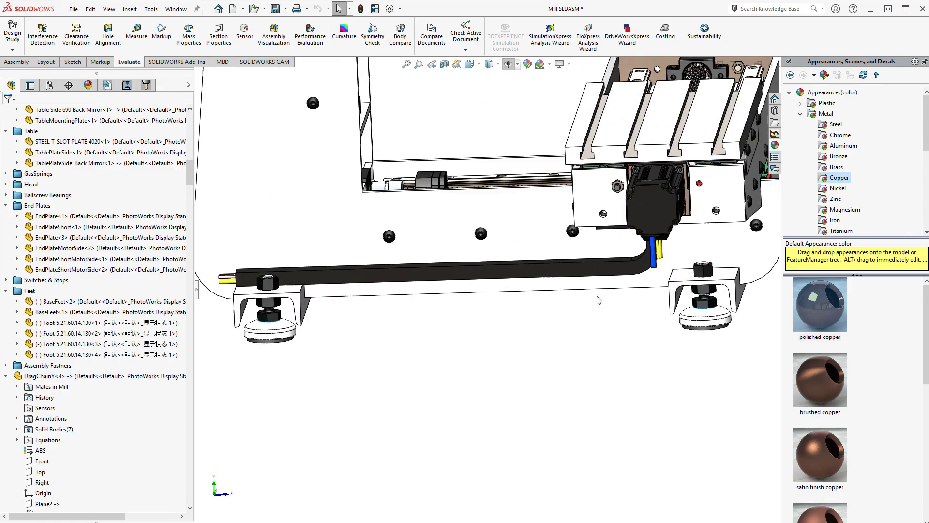
Step: Select the DragChainY component in the FeatureManager tree to open it as a part
{"action": "left_click", "coordinate": [65, 376]}
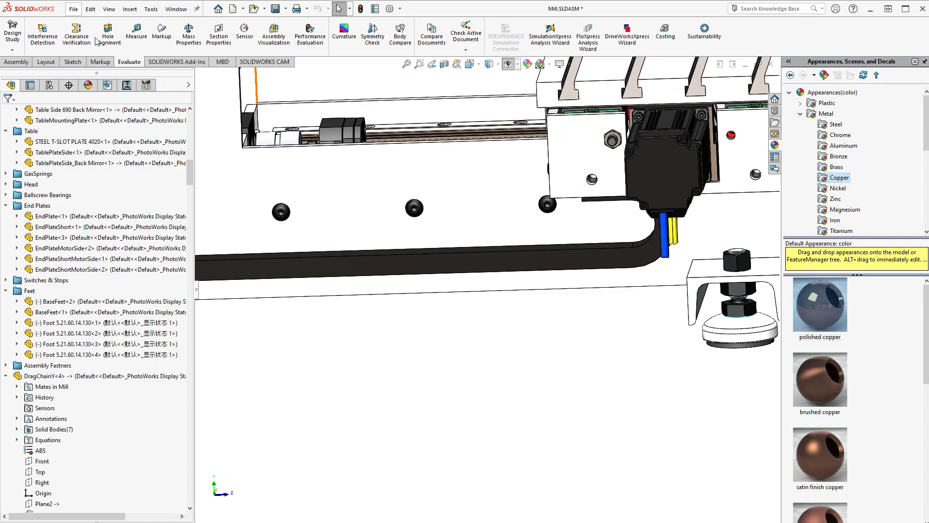
{"action": "mouse_move", "coordinate": [263, 59]}
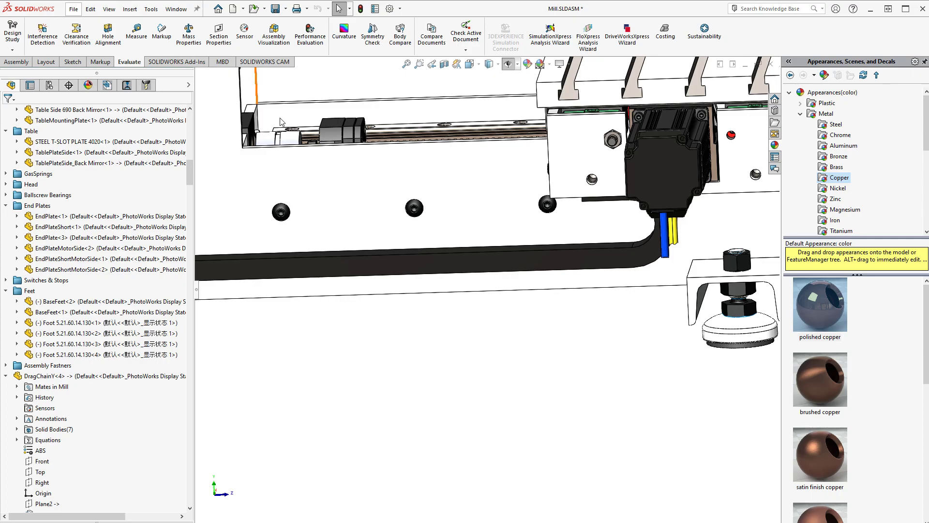
{"action": "mouse_move", "coordinate": [270, 146]}
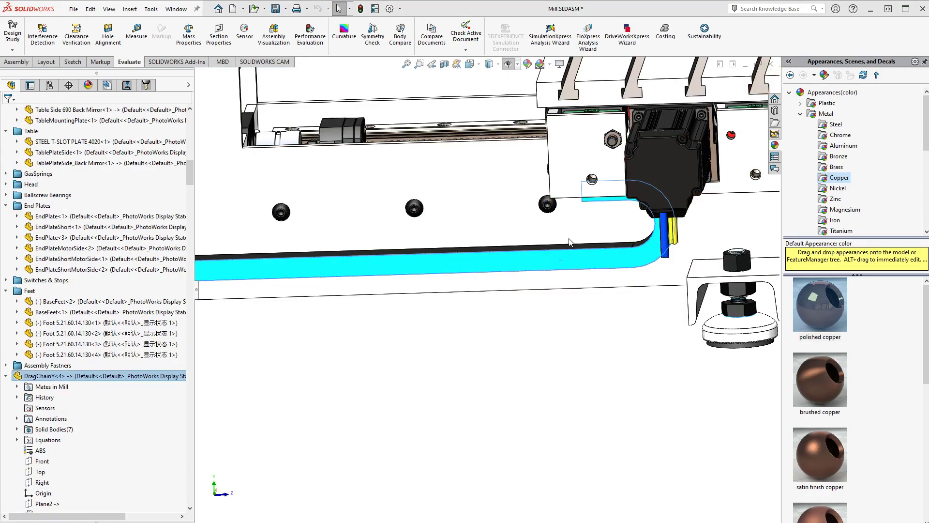
{"action": "mouse_move", "coordinate": [569, 222]}
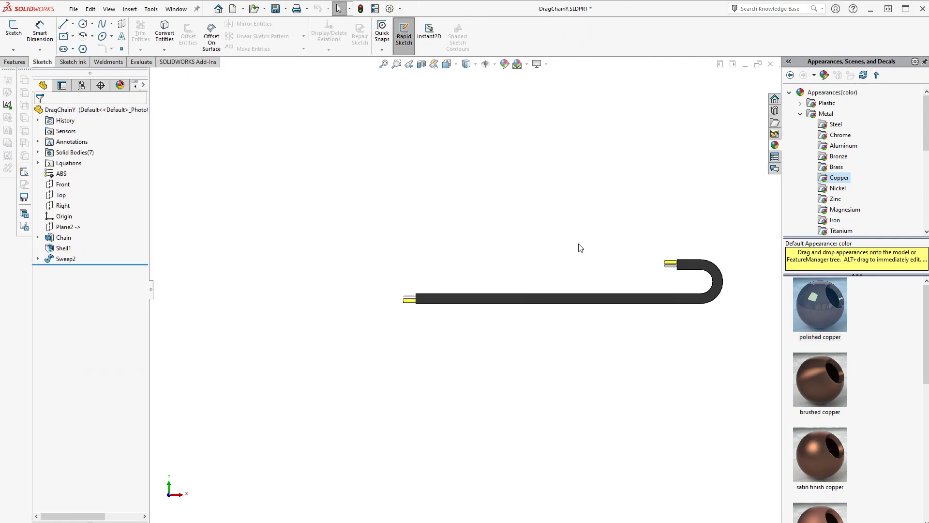
{"action": "left_click", "coordinate": [63, 237]}
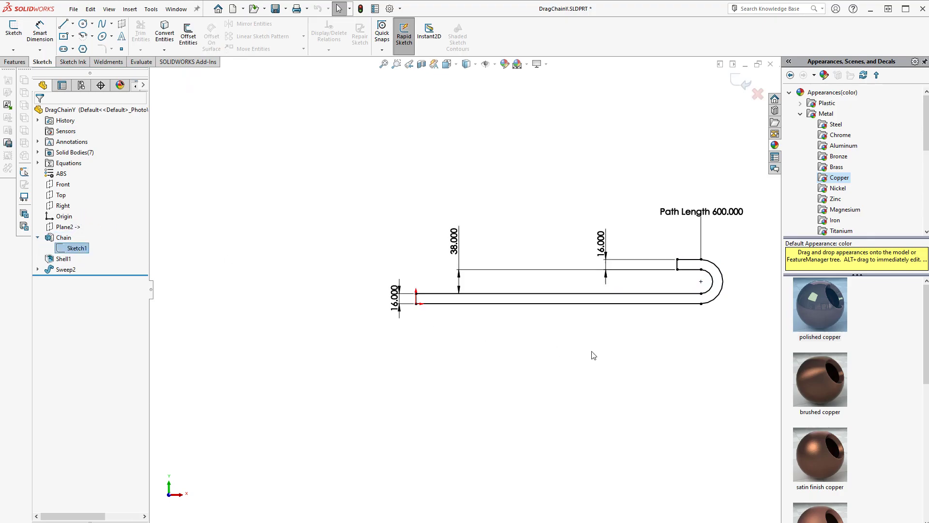
{"action": "double_click", "coordinate": [76, 237]}
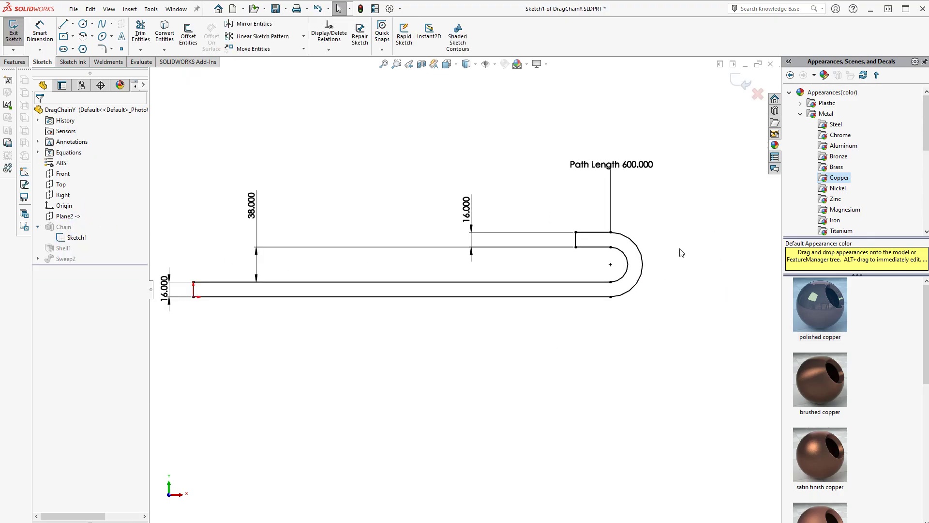
{"action": "left_click", "coordinate": [610, 164]}
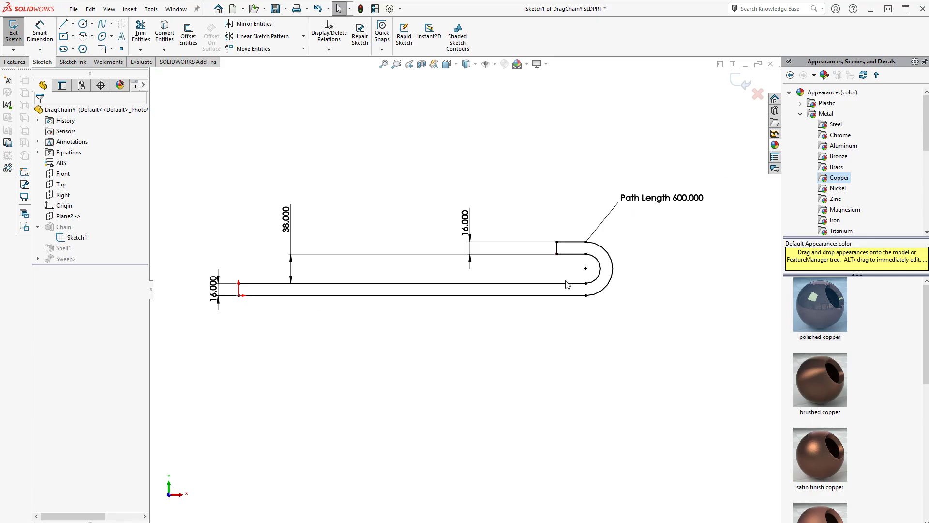
{"action": "mouse_move", "coordinate": [556, 360]}
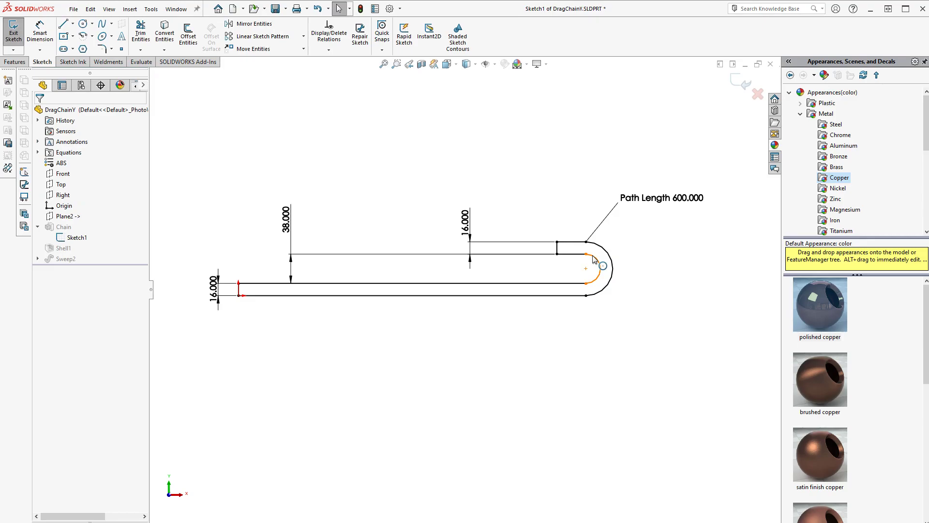
{"action": "left_click", "coordinate": [602, 266]}
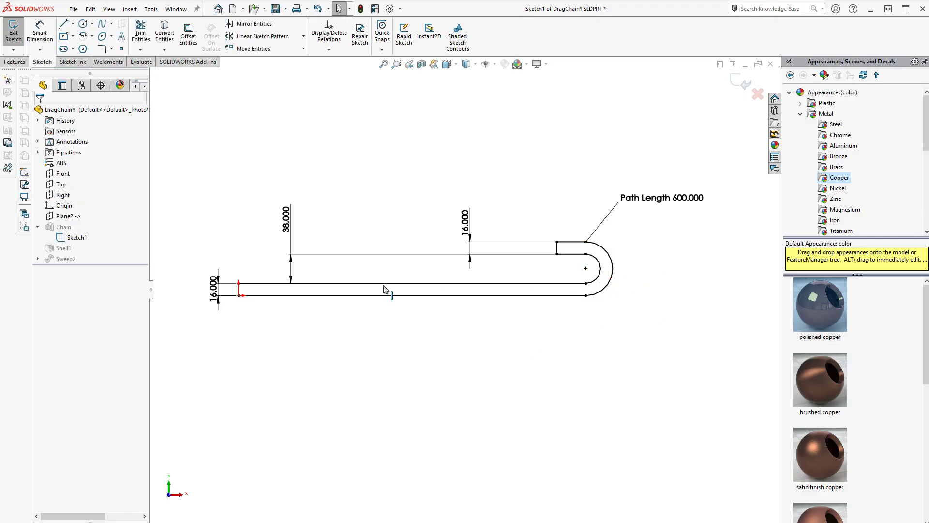
{"action": "mouse_move", "coordinate": [680, 254]}
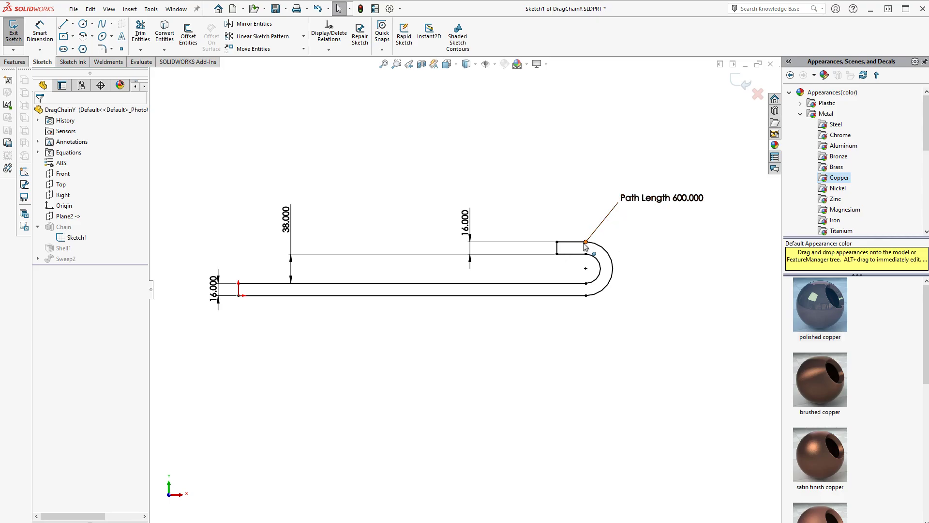
{"action": "left_click", "coordinate": [584, 244]}
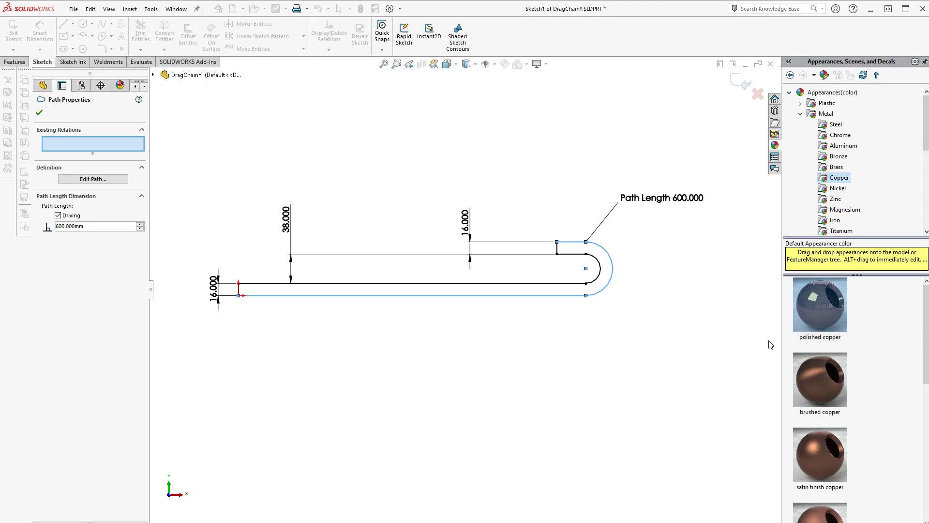
{"action": "mouse_move", "coordinate": [656, 376]}
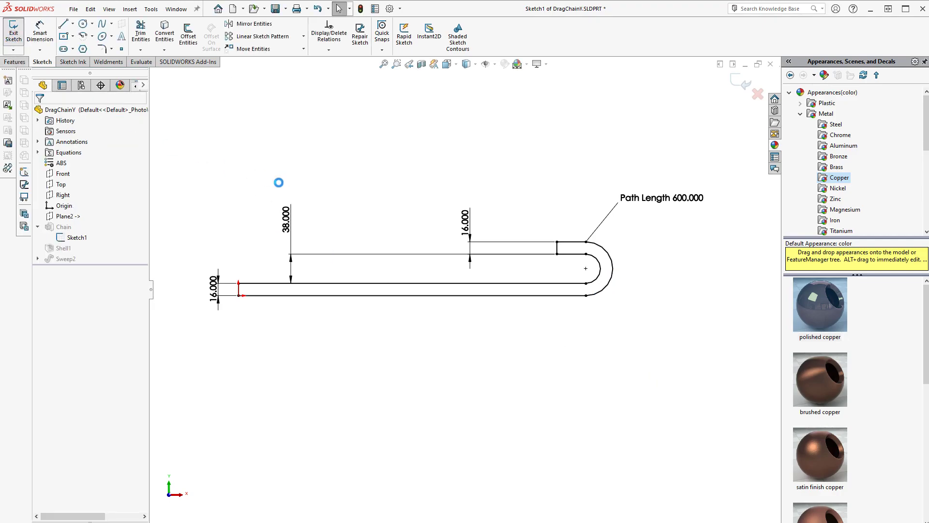
{"action": "left_click", "coordinate": [13, 30]}
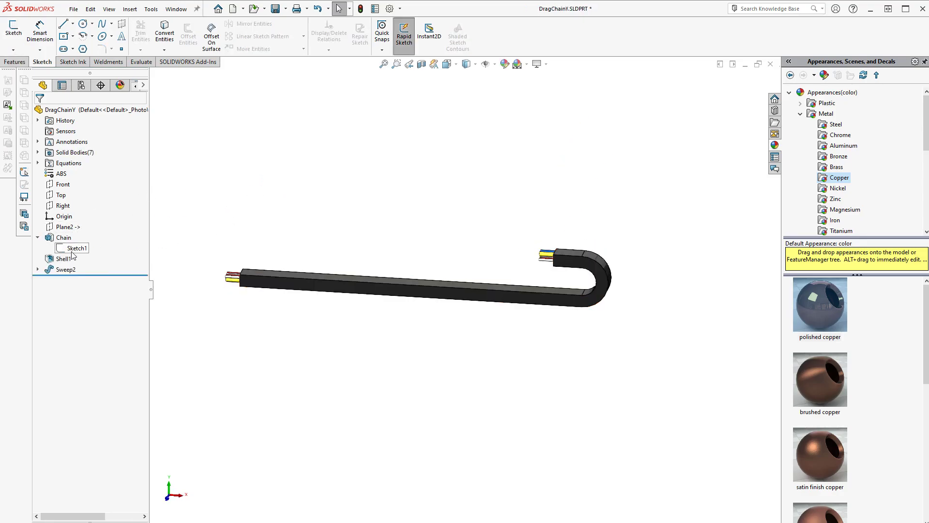
Step: Highlight Chain, Shell1 and Sweep2, expanding Sweep2 to show its Wires and Wire Path sketches
{"action": "left_click", "coordinate": [76, 247]}
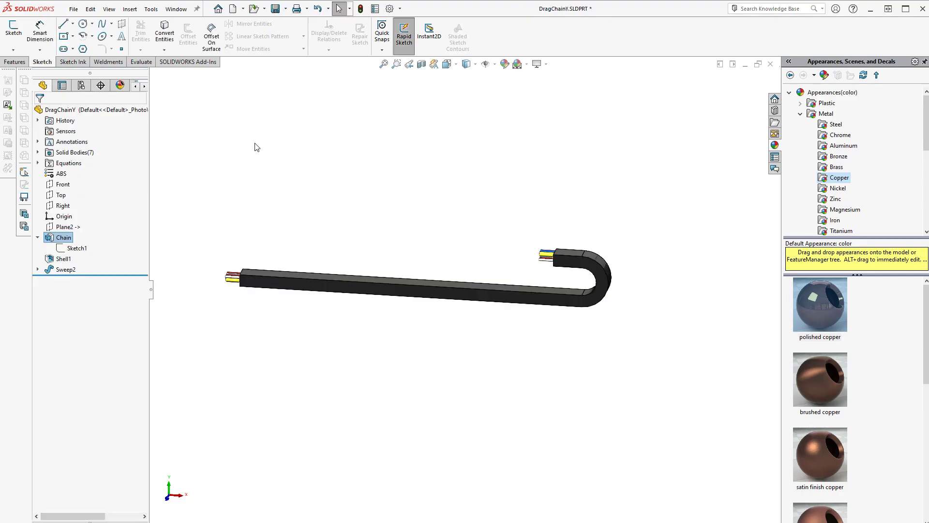
{"action": "left_click", "coordinate": [62, 237]}
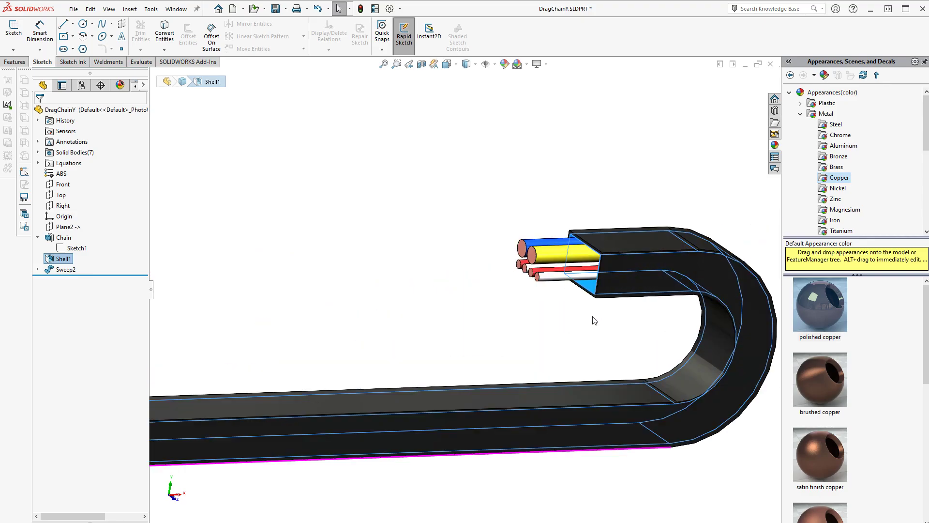
{"action": "left_click", "coordinate": [64, 269]}
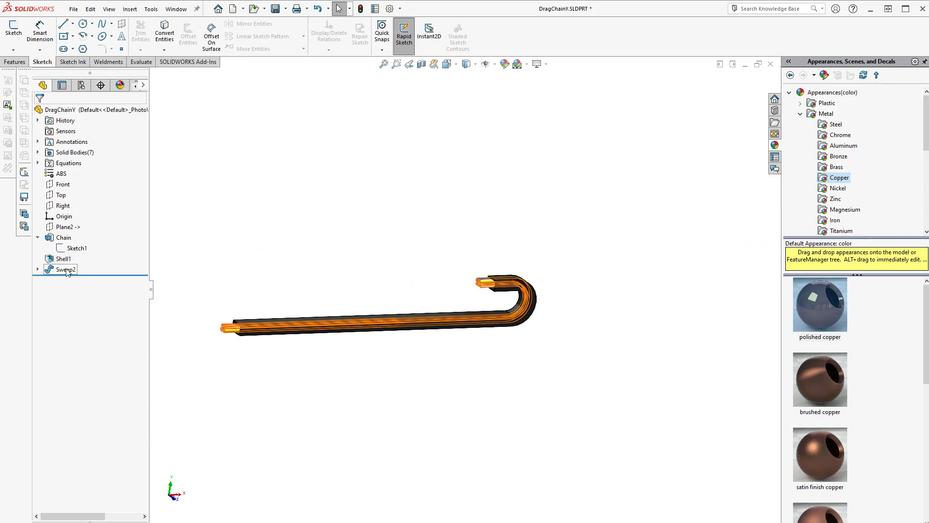
{"action": "left_click", "coordinate": [65, 269]}
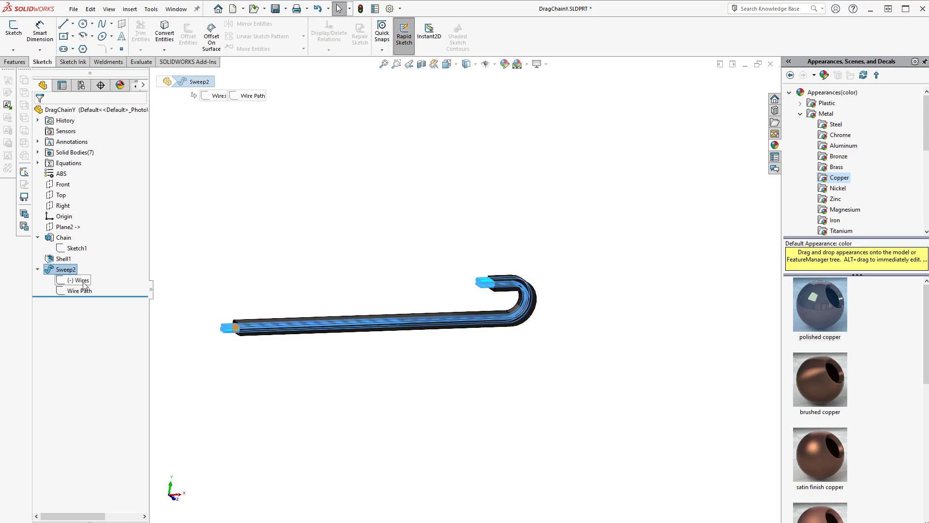
Step: Inspect the Wires sketch, the path sketch and Plane2, then return to the Mill assembly
{"action": "left_click", "coordinate": [79, 291]}
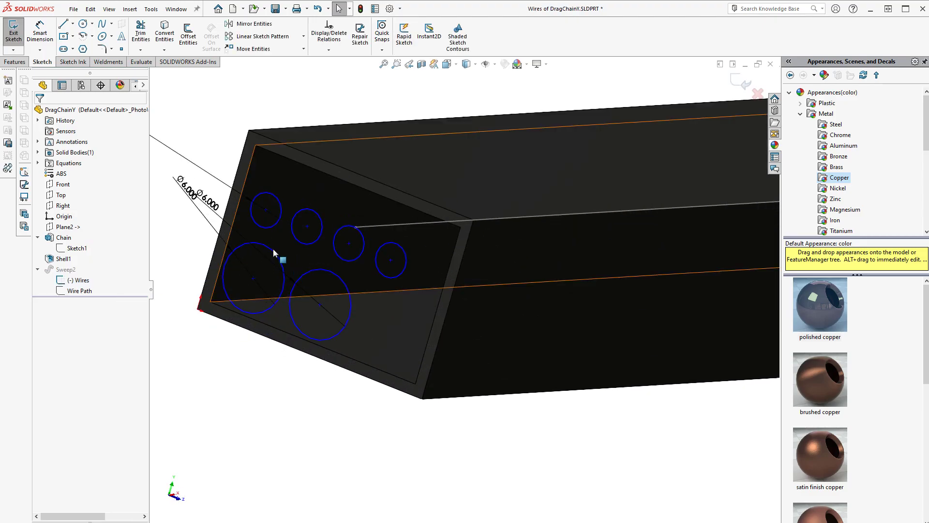
{"action": "left_click", "coordinate": [320, 306]}
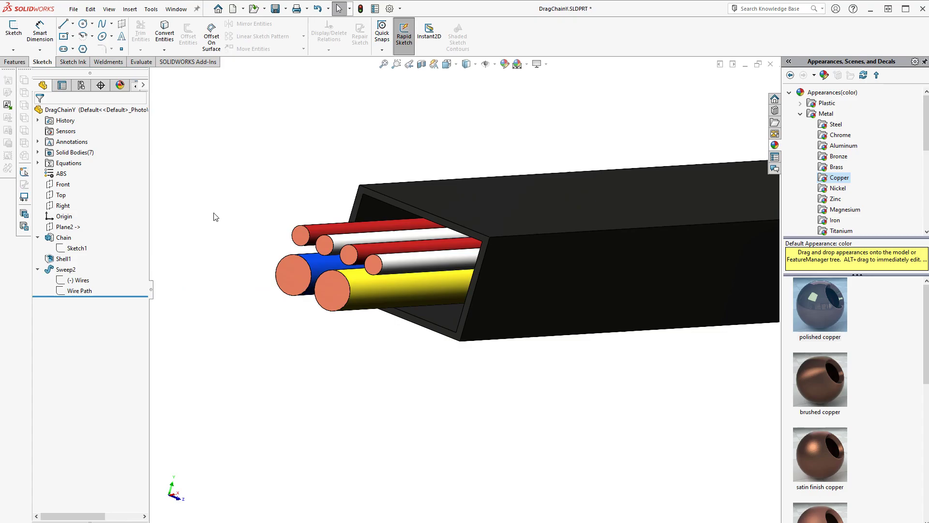
{"action": "left_click", "coordinate": [74, 248]}
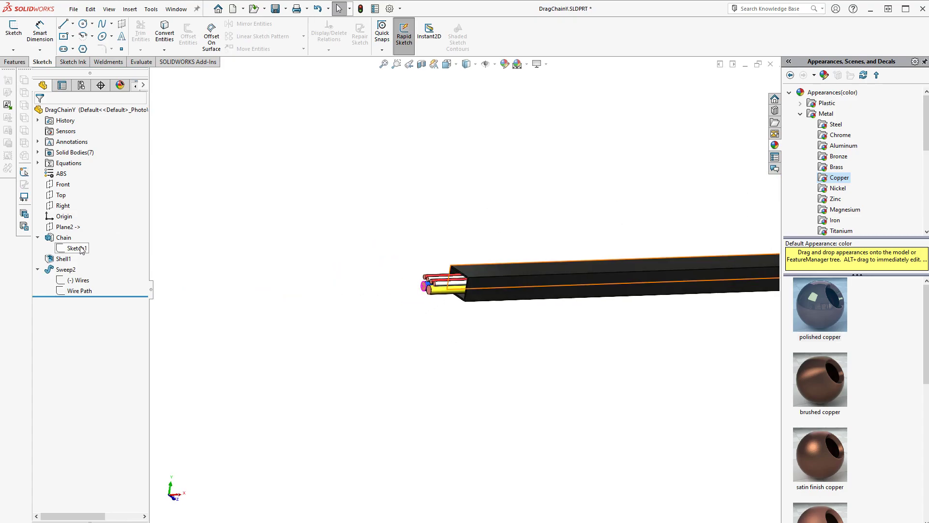
{"action": "left_click", "coordinate": [76, 248]}
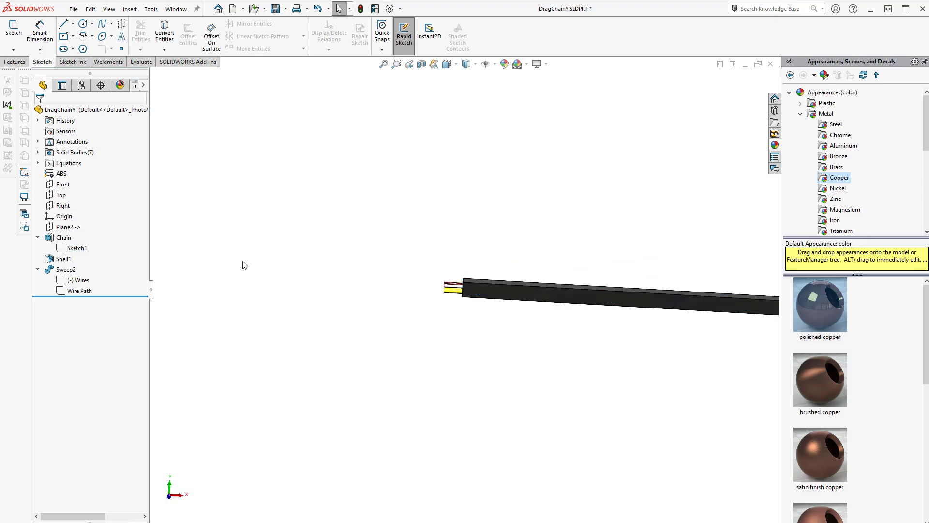
{"action": "left_click", "coordinate": [65, 227]}
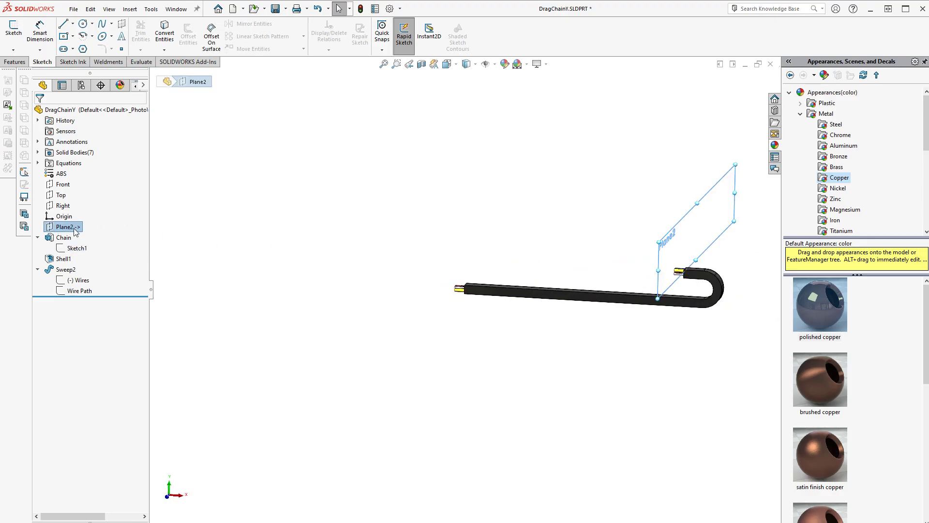
{"action": "left_click", "coordinate": [337, 182]}
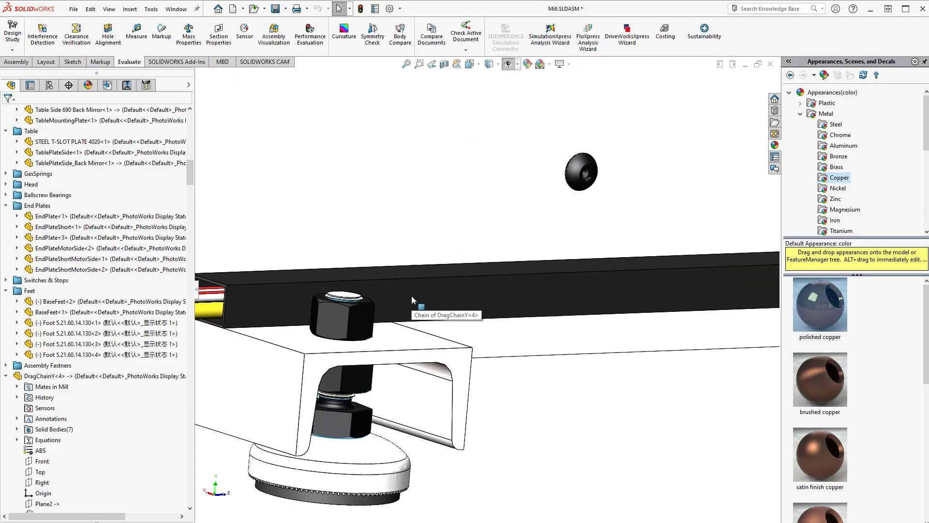
Step: Inspect DragChainY<4>'s Coincident mates to BaseFeet, then edit the part in context
{"action": "left_click", "coordinate": [56, 376]}
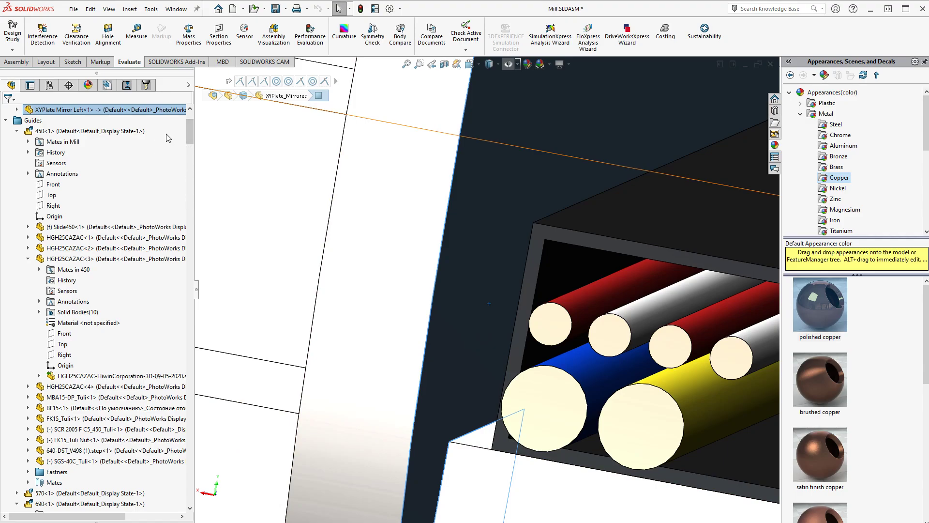
{"action": "scroll", "scroll_direction": "down", "scroll_amount": 3}
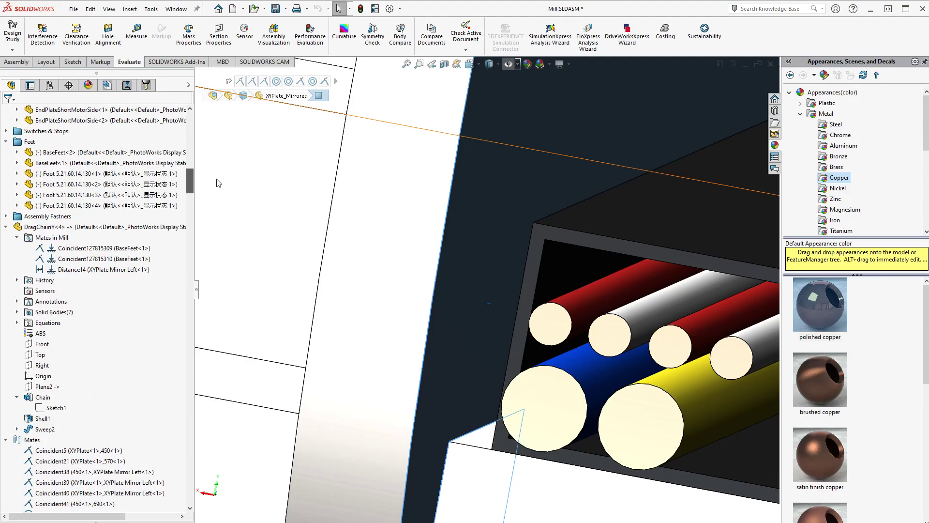
{"action": "left_click", "coordinate": [104, 237]}
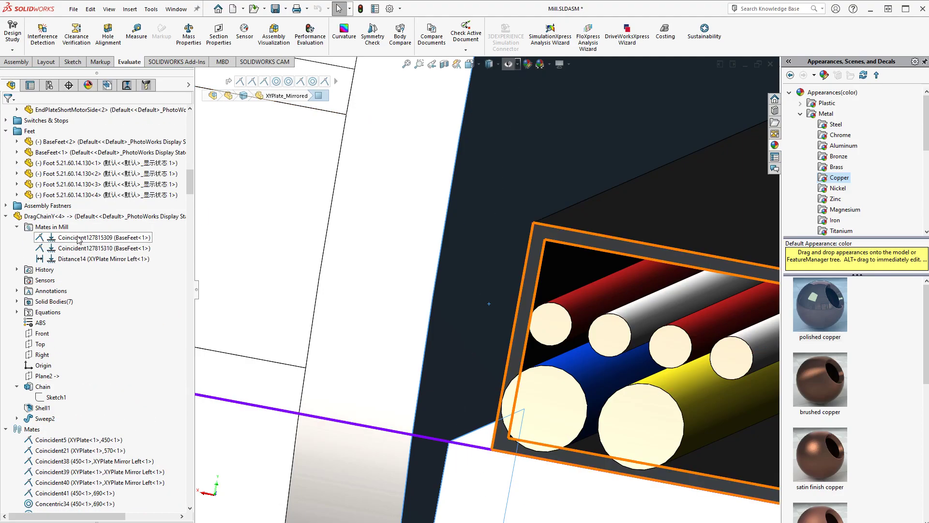
{"action": "left_click", "coordinate": [100, 237]}
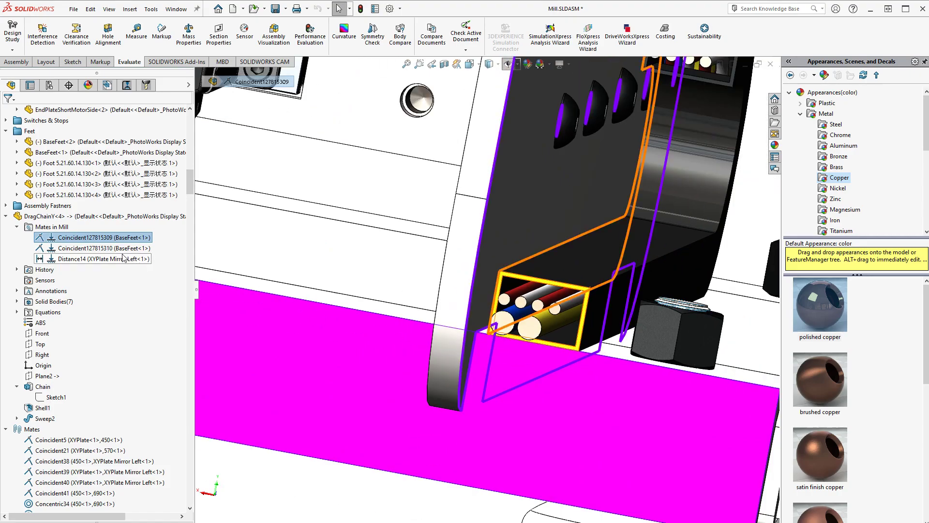
{"action": "left_click", "coordinate": [98, 248]}
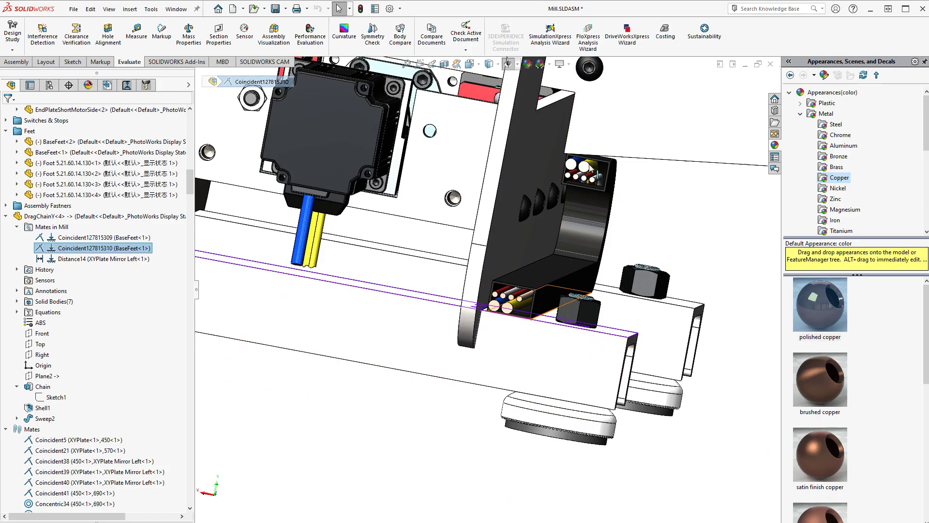
{"action": "left_click", "coordinate": [98, 258]}
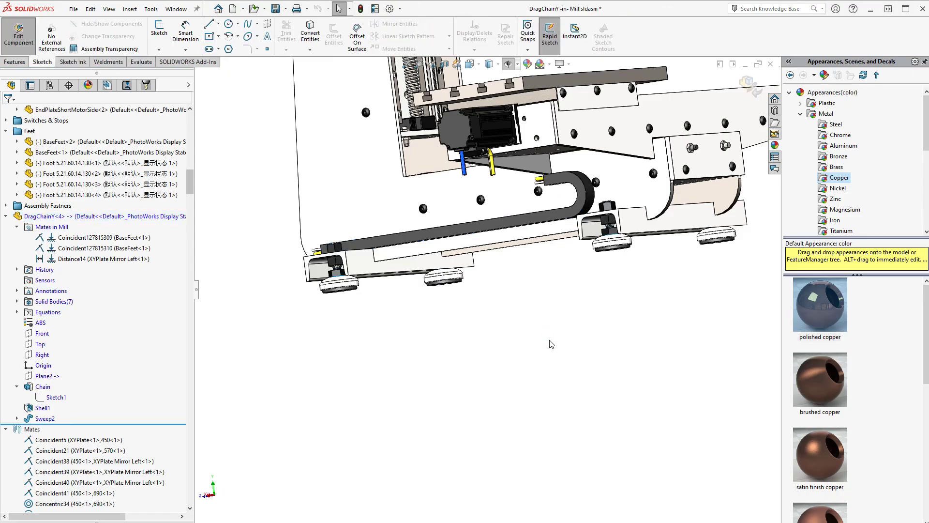
Step: Select DragChainY<4> and edit its in-context plane, offset 100 mm from Table Side 690 Back Mirror
{"action": "left_click", "coordinate": [53, 226]}
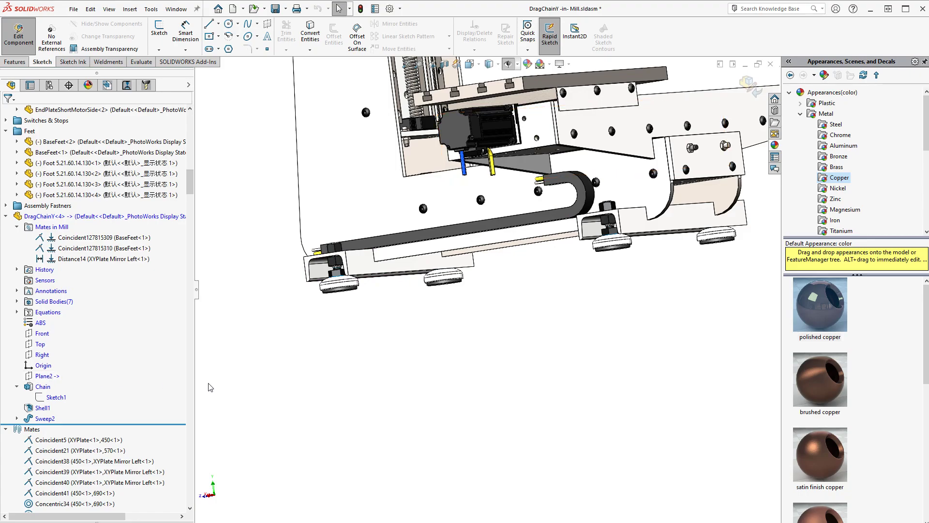
{"action": "left_click", "coordinate": [45, 216]}
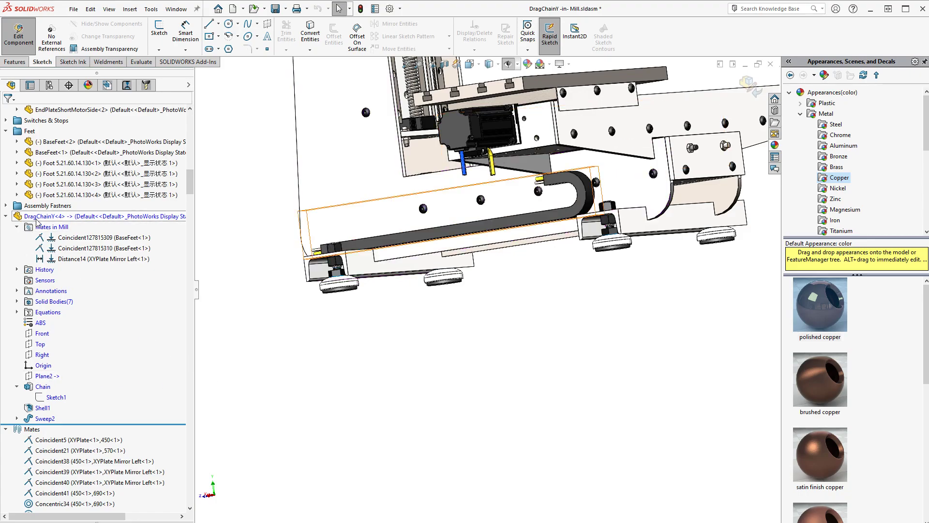
{"action": "left_click", "coordinate": [14, 61]}
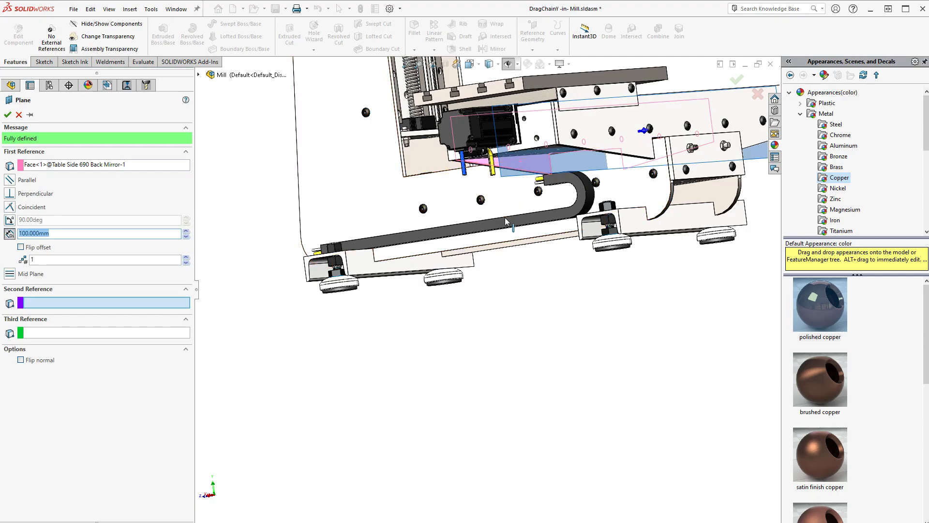
{"action": "mouse_move", "coordinate": [3, 237]}
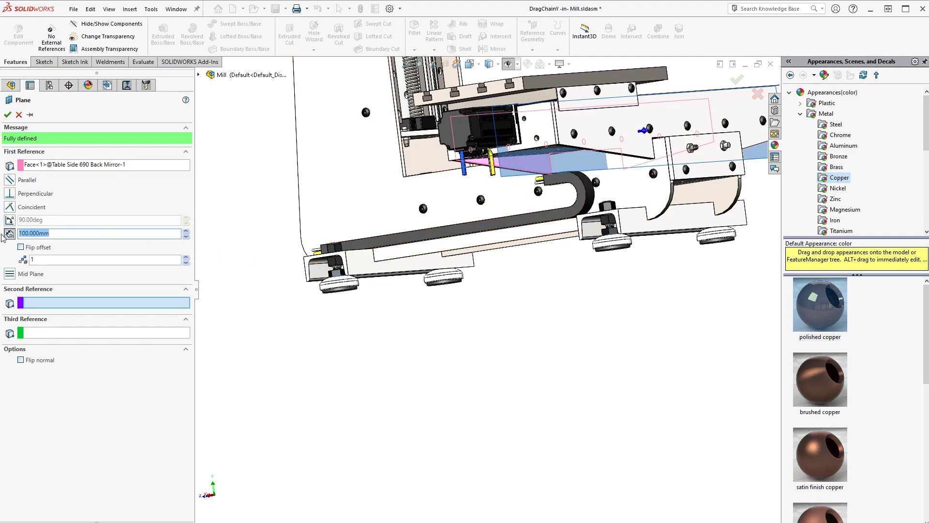
Step: Set the in-context plane offset to 0 mm and accept the plane
{"action": "type", "text": "0"}
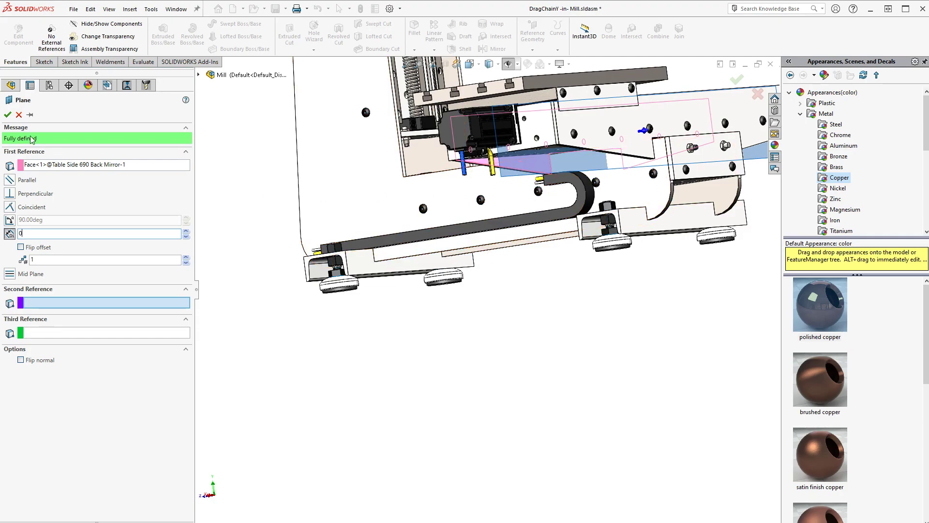
{"action": "left_click", "coordinate": [8, 115]}
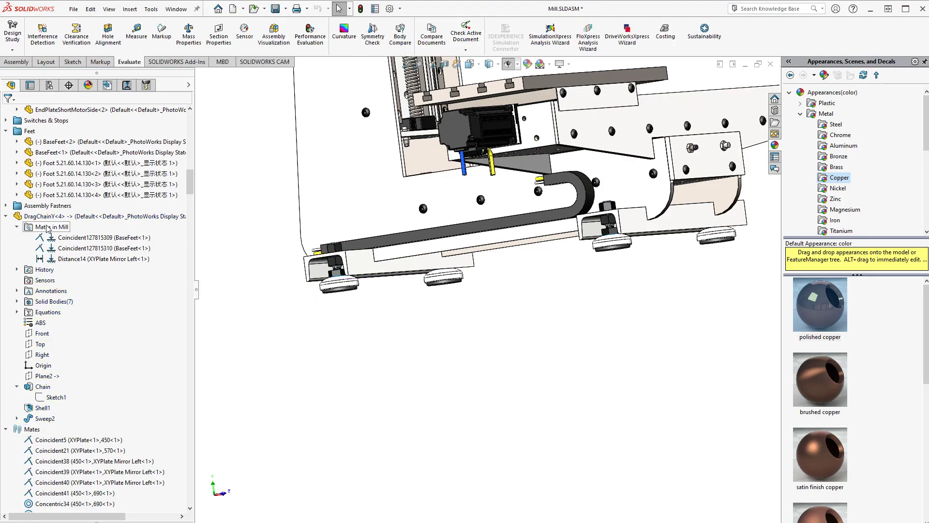
Step: Open DragChainY on its own and edit Sketch1, the chain's 600 mm path sketch
{"action": "left_click", "coordinate": [41, 216]}
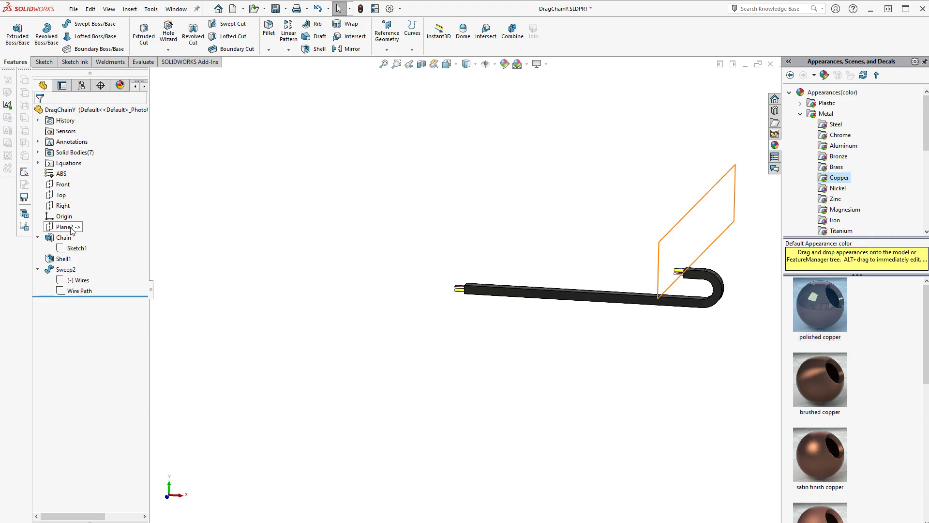
{"action": "left_click", "coordinate": [76, 248]}
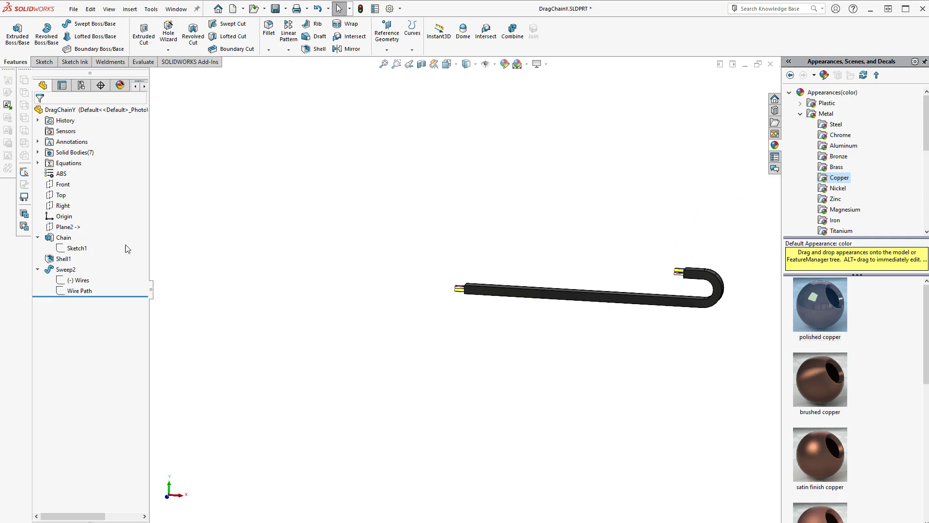
{"action": "left_click", "coordinate": [66, 227]}
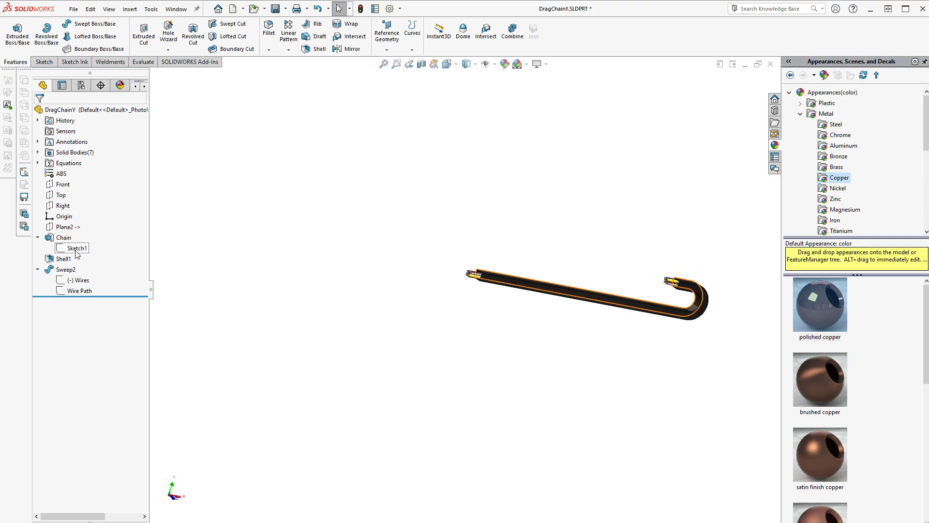
{"action": "left_click", "coordinate": [68, 227]}
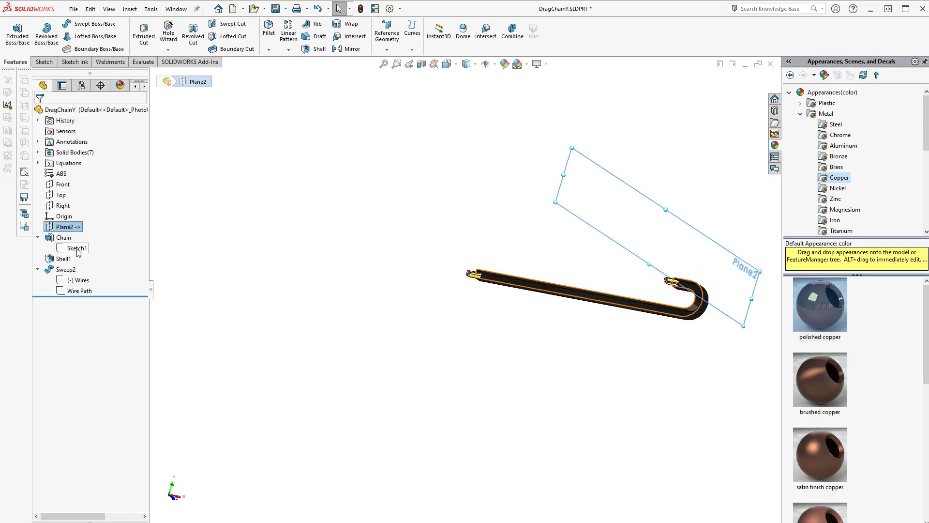
{"action": "left_click", "coordinate": [63, 237]}
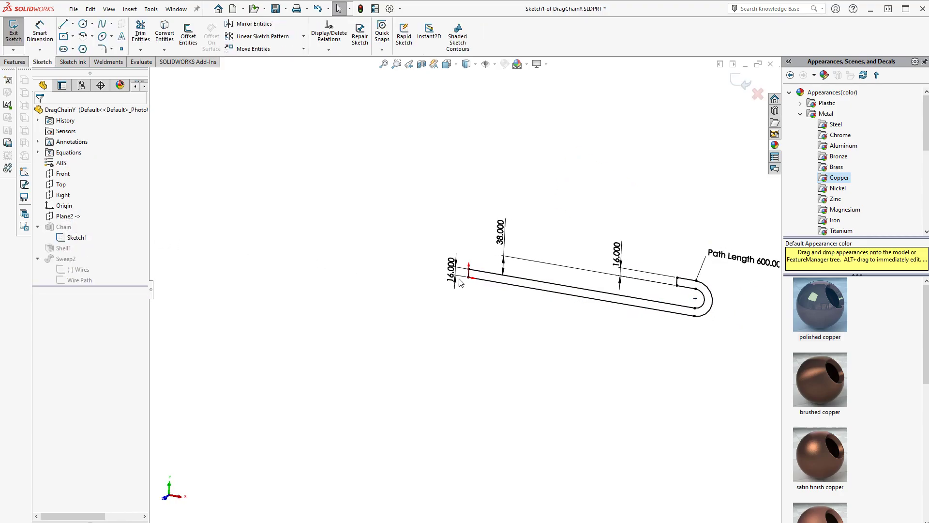
Step: Add a Collinear relation between the path sketch line and Plane2
{"action": "left_click", "coordinate": [64, 216]}
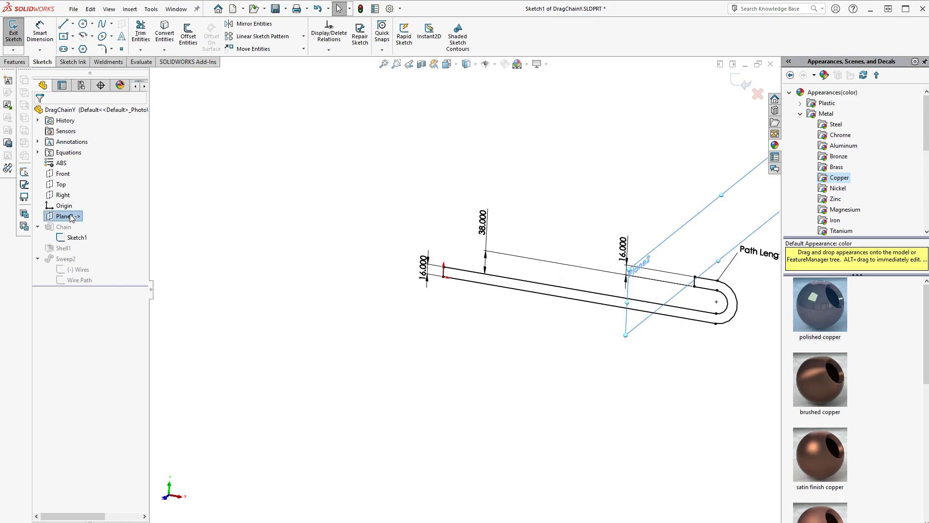
{"action": "left_click", "coordinate": [66, 216]}
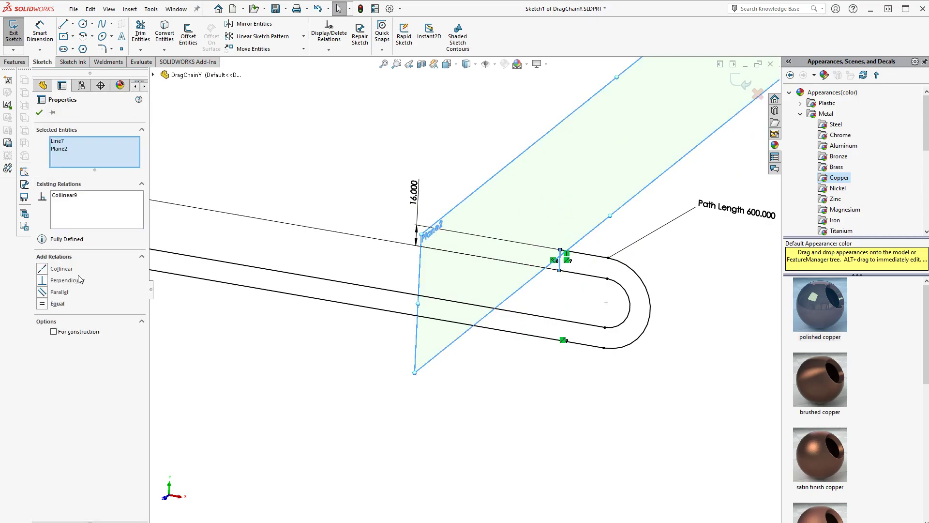
{"action": "mouse_move", "coordinate": [340, 357]}
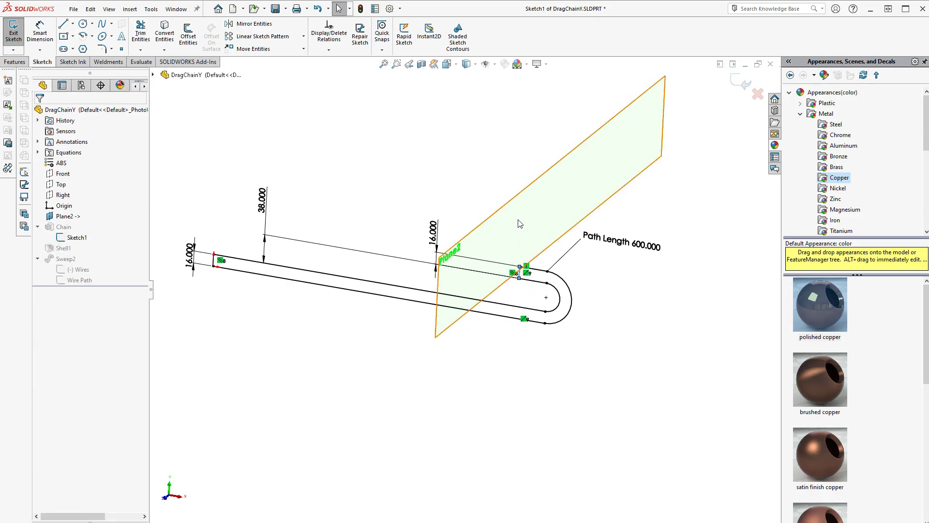
{"action": "left_click", "coordinate": [66, 215]}
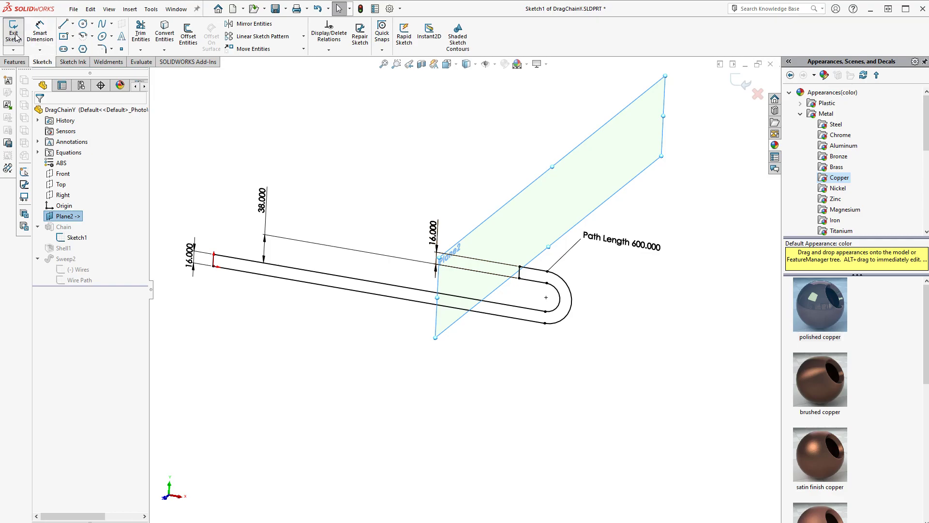
Step: Exit the path sketch and check the updated drag chain in the Mill assembly
{"action": "left_click", "coordinate": [13, 29]}
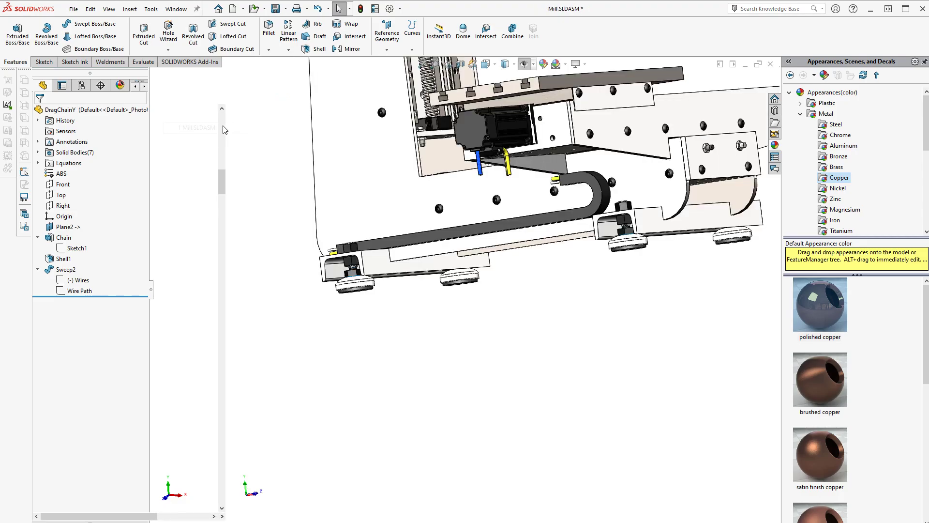
{"action": "left_click", "coordinate": [143, 62]}
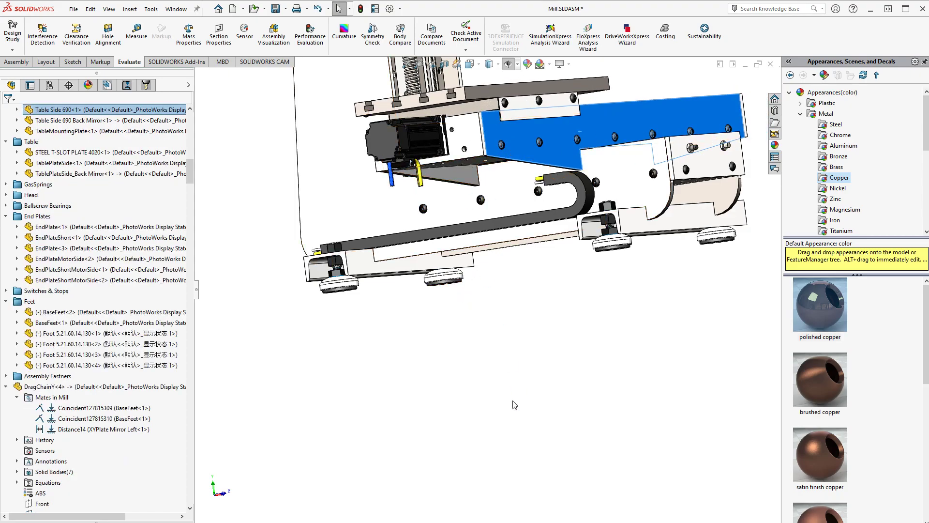
{"action": "left_click", "coordinate": [542, 193]}
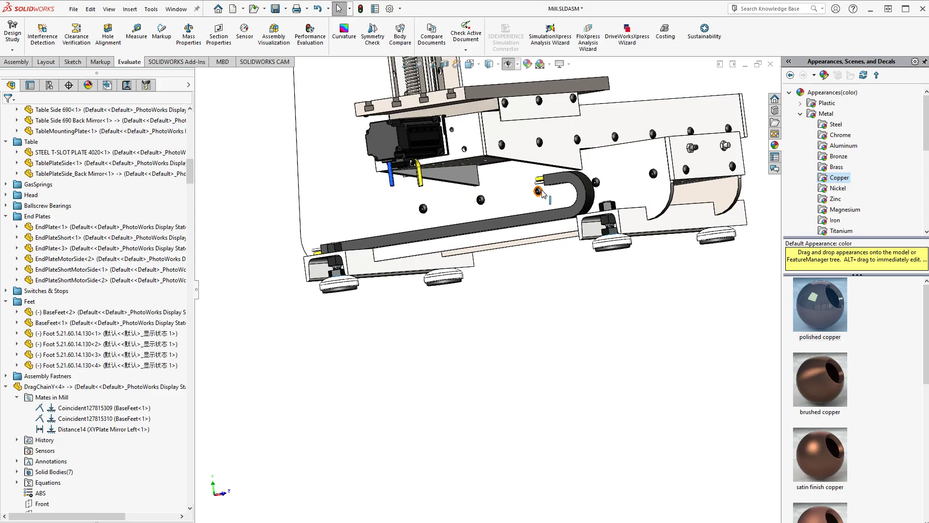